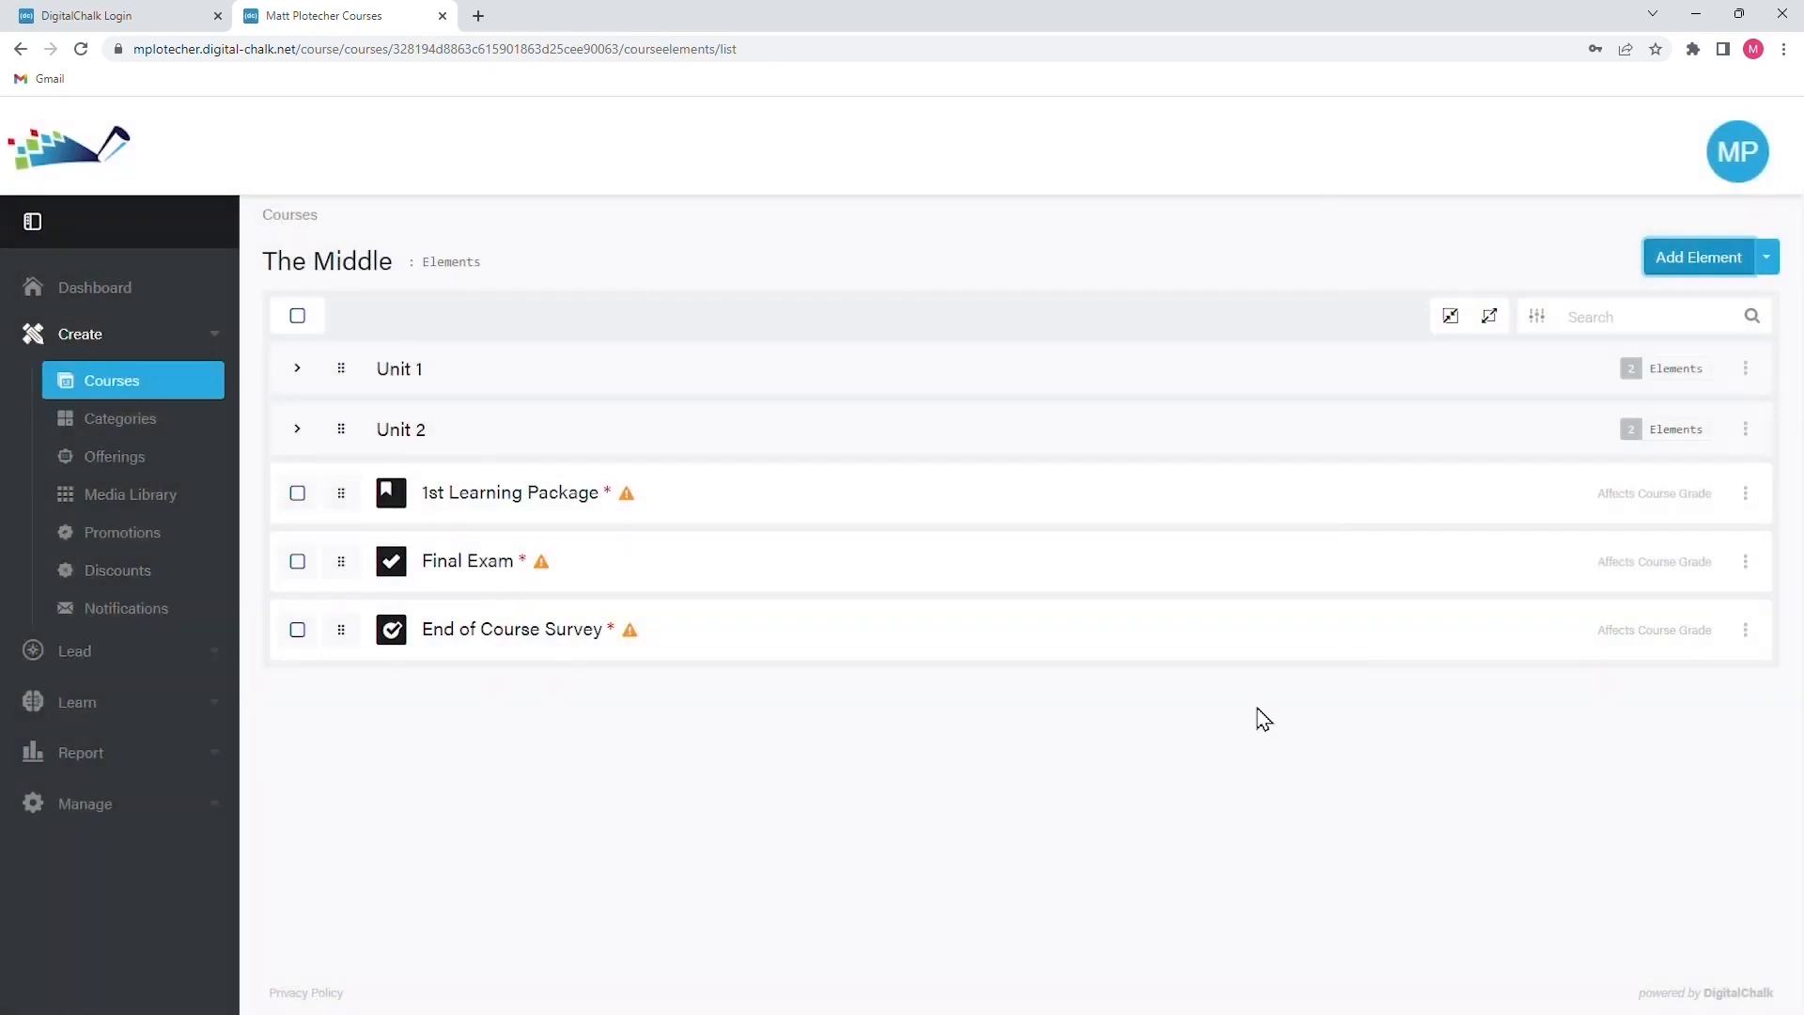
{"action": "mouse_move", "coordinate": [120, 418]}
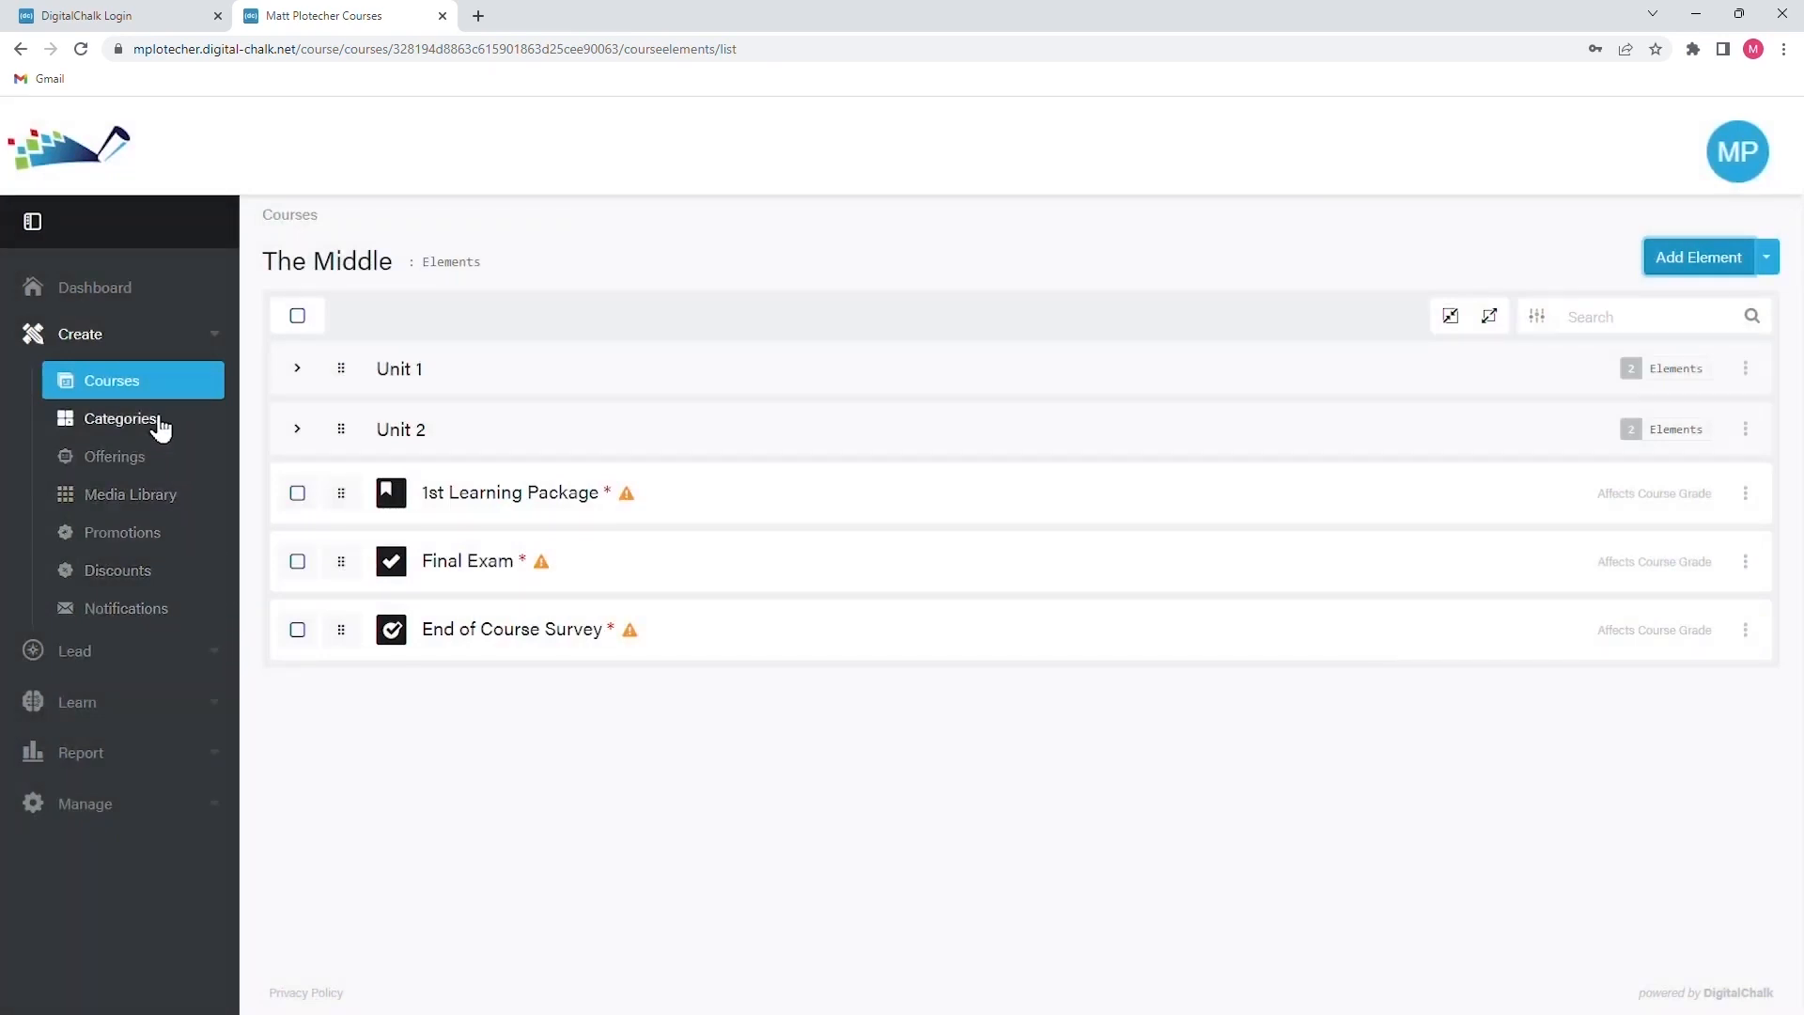
Show the Course Offerings list with The Ultimate, The Middle and The Basics at $25.00
{"action": "left_click", "coordinate": [112, 454]}
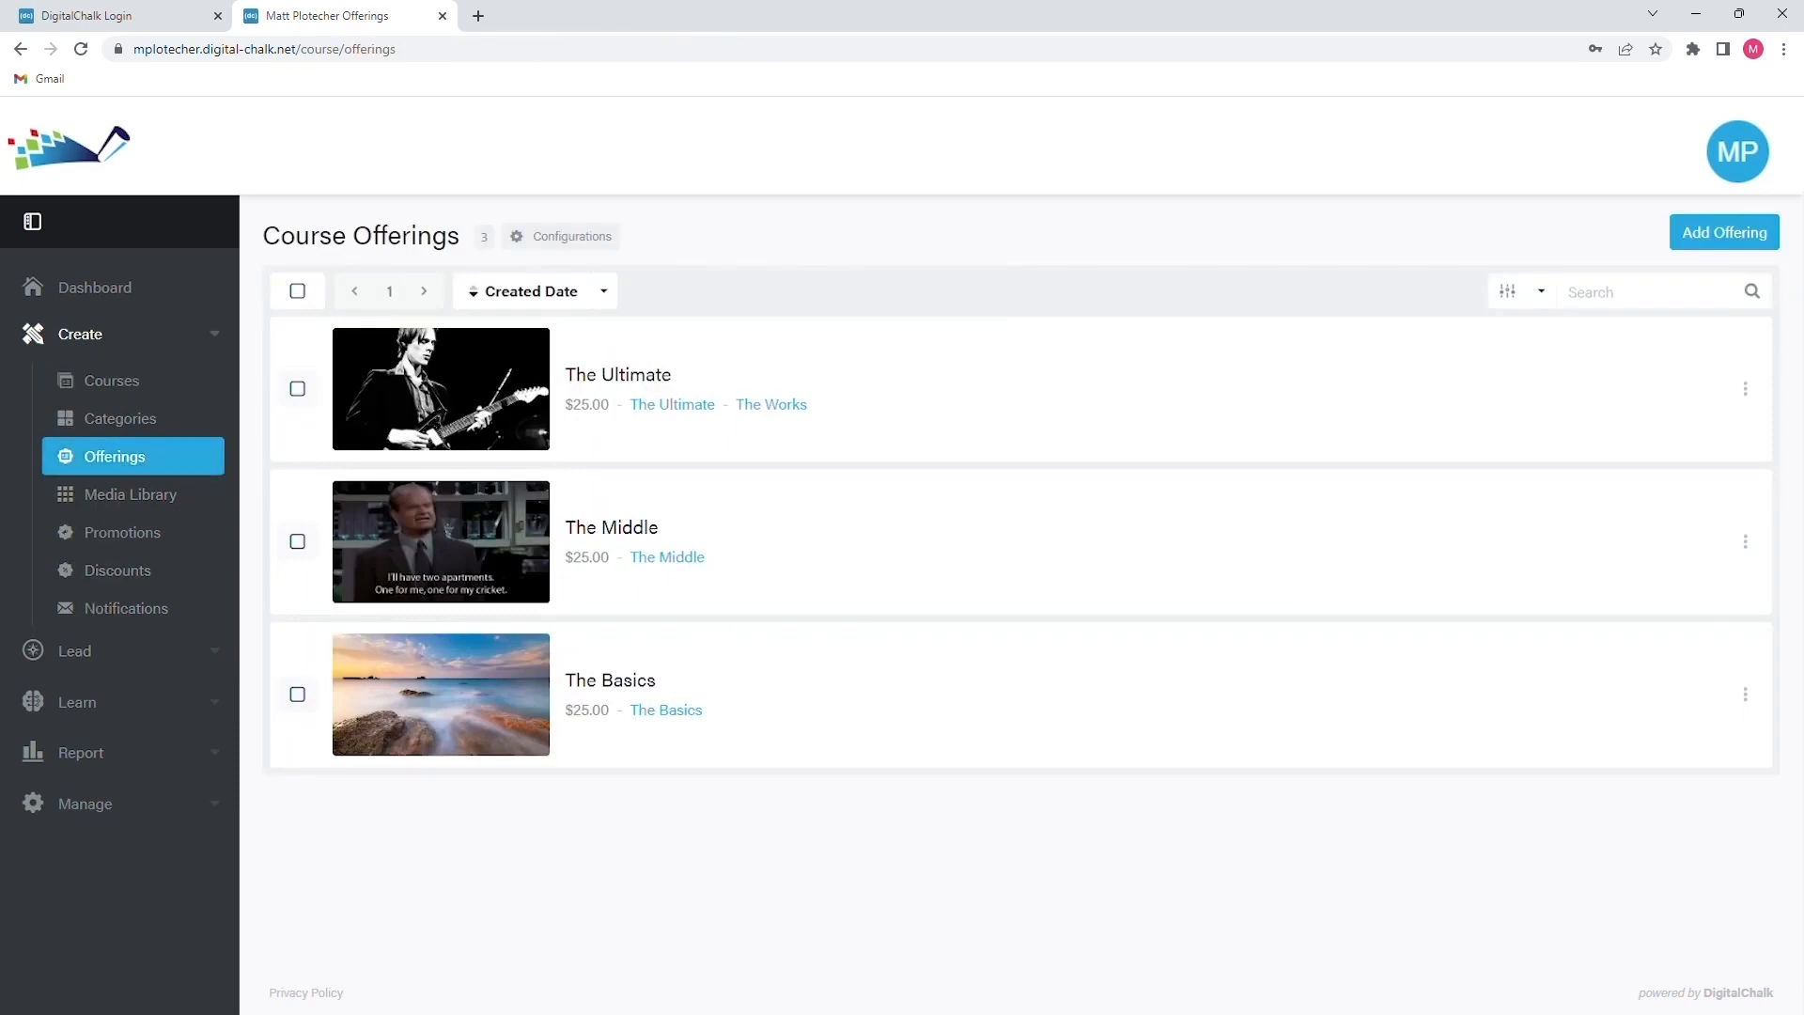
{"action": "mouse_move", "coordinate": [1554, 920]}
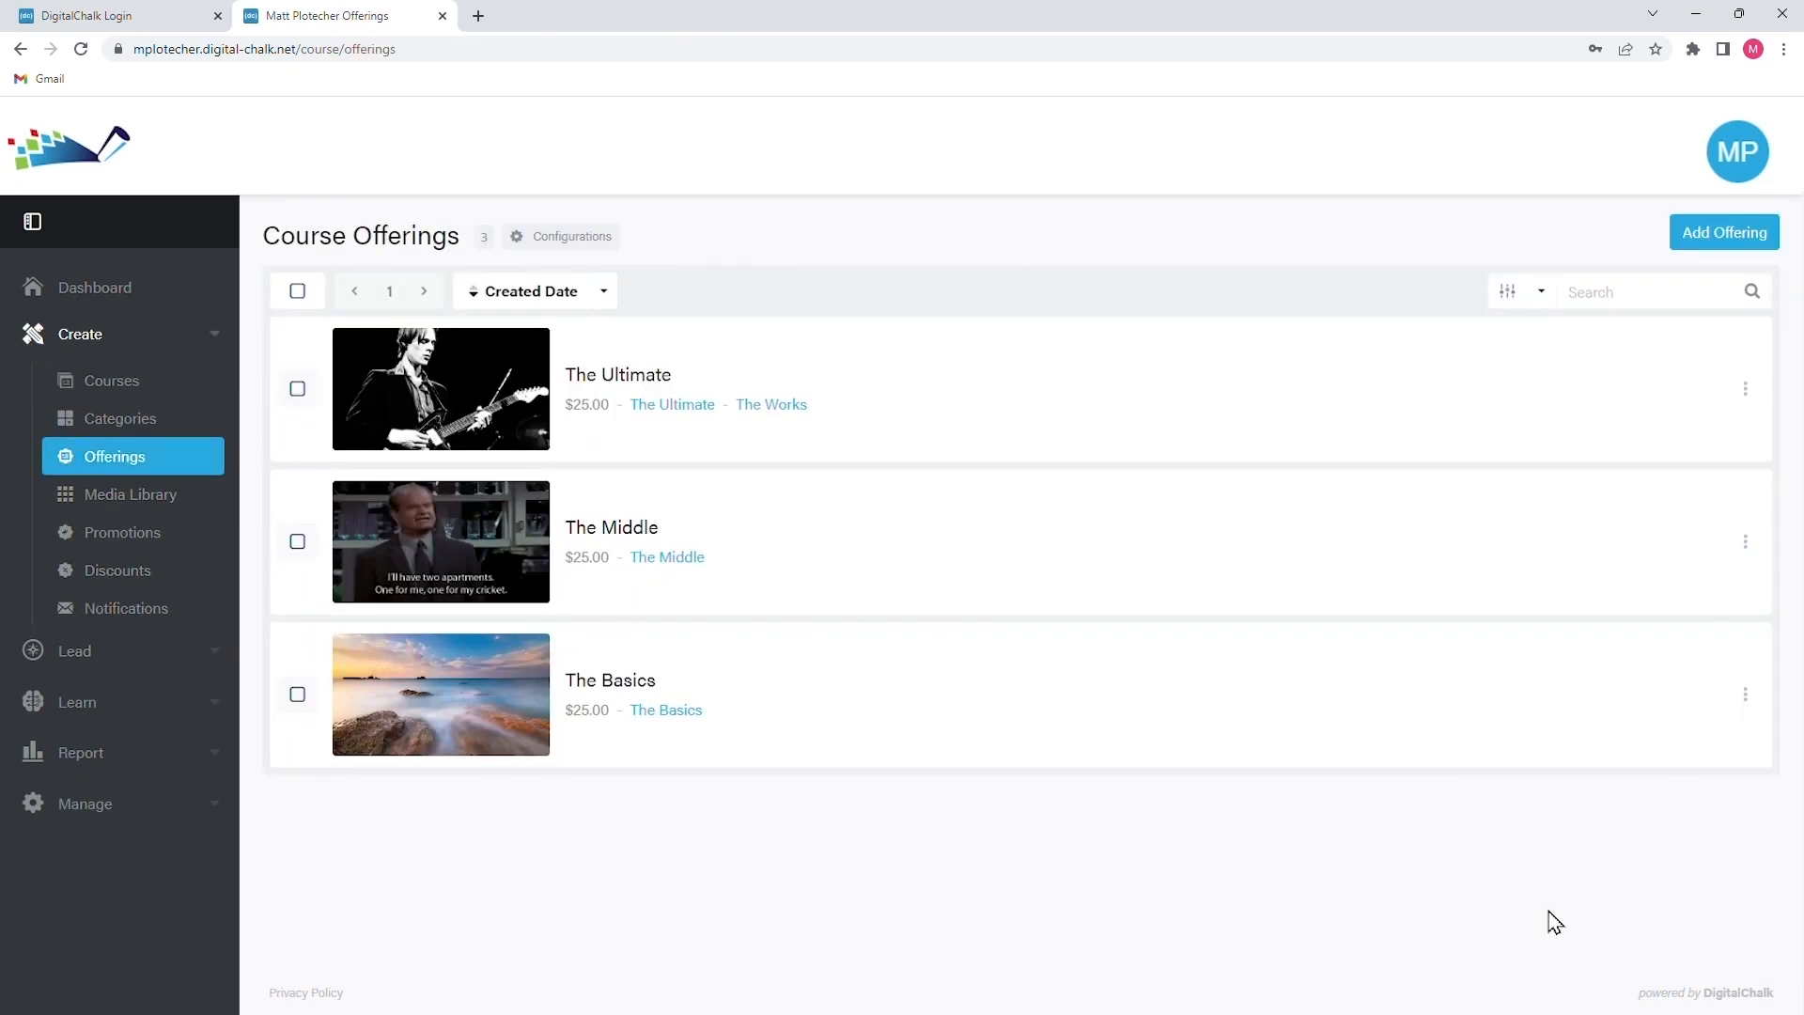
{"action": "mouse_move", "coordinate": [832, 977]}
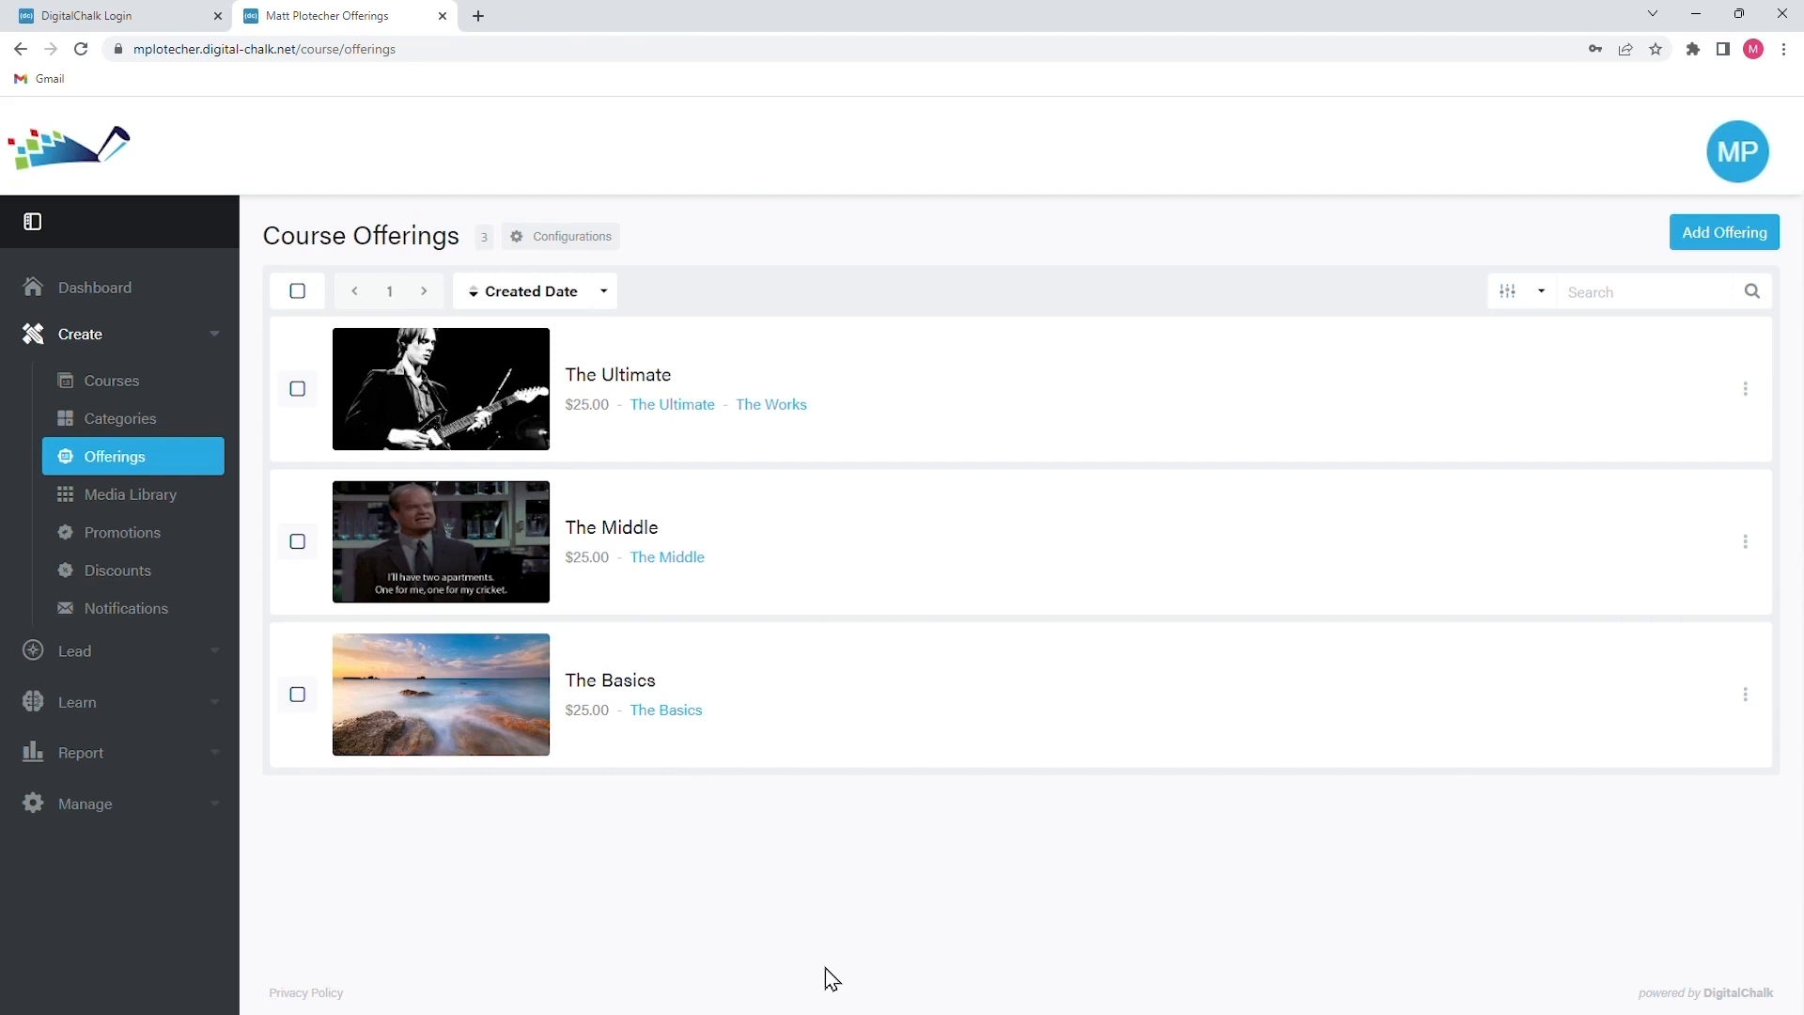
{"action": "mouse_move", "coordinate": [179, 716]}
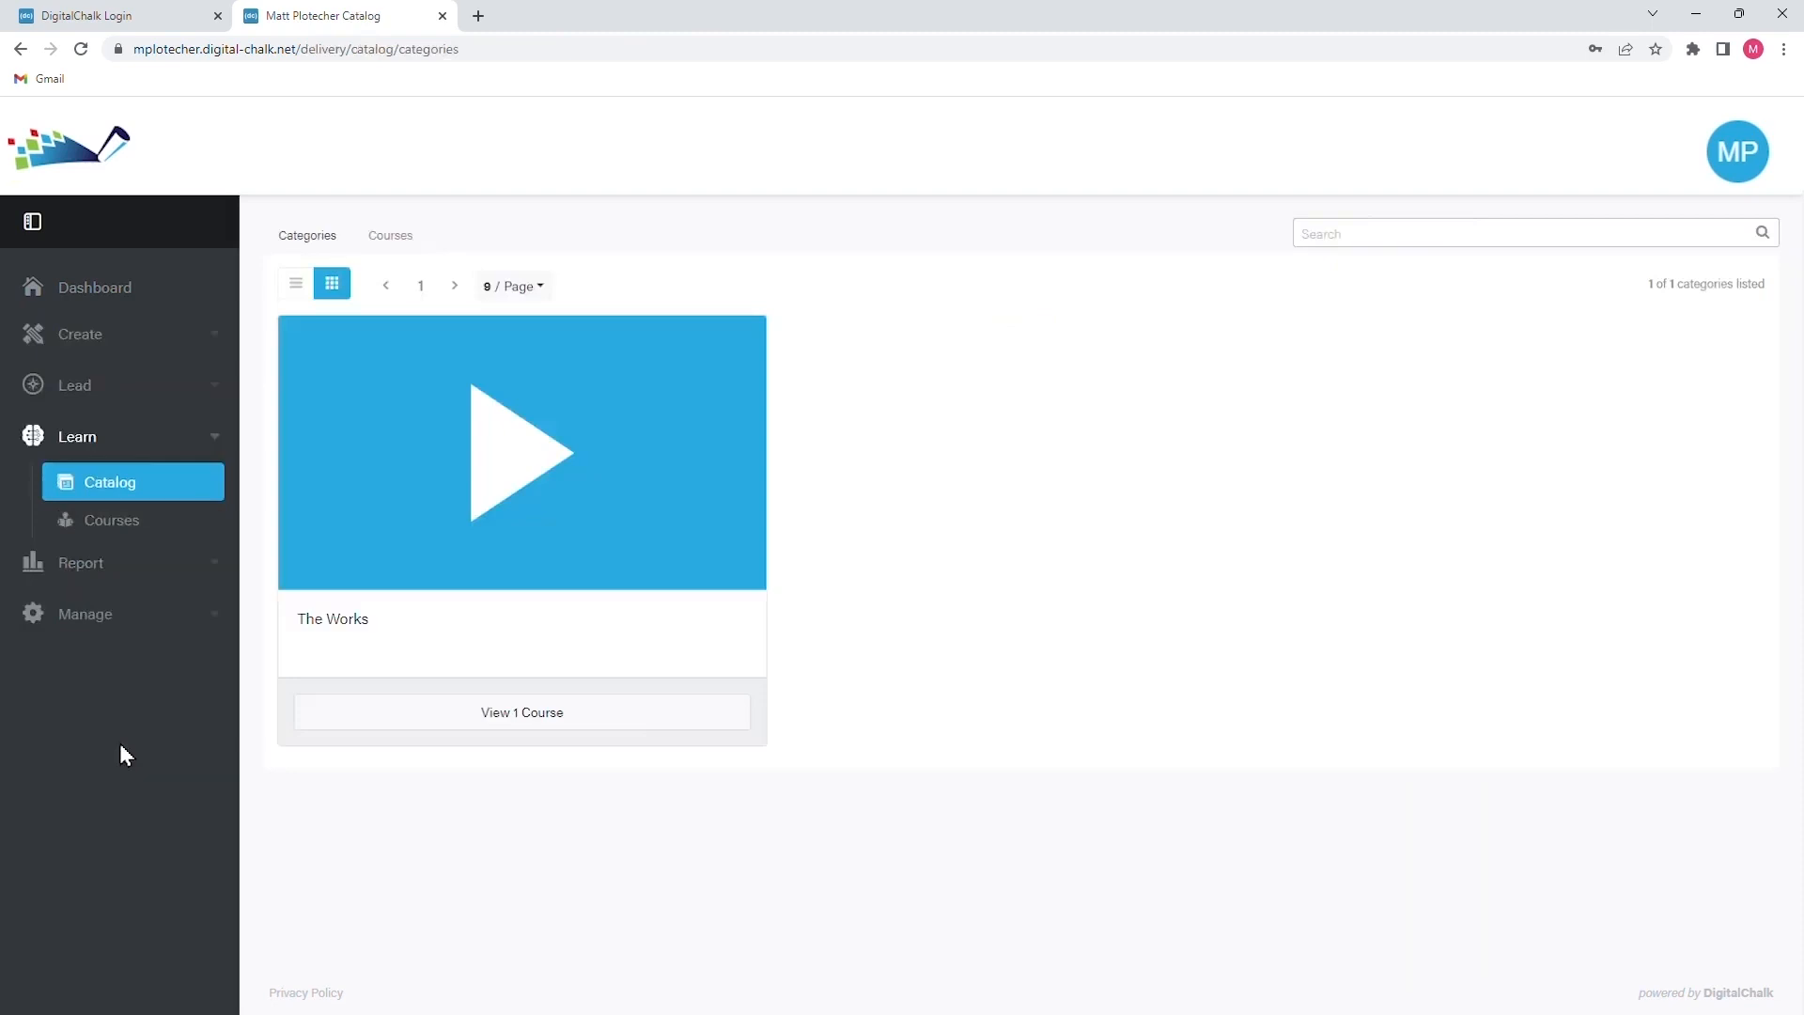
{"action": "mouse_move", "coordinate": [366, 641]}
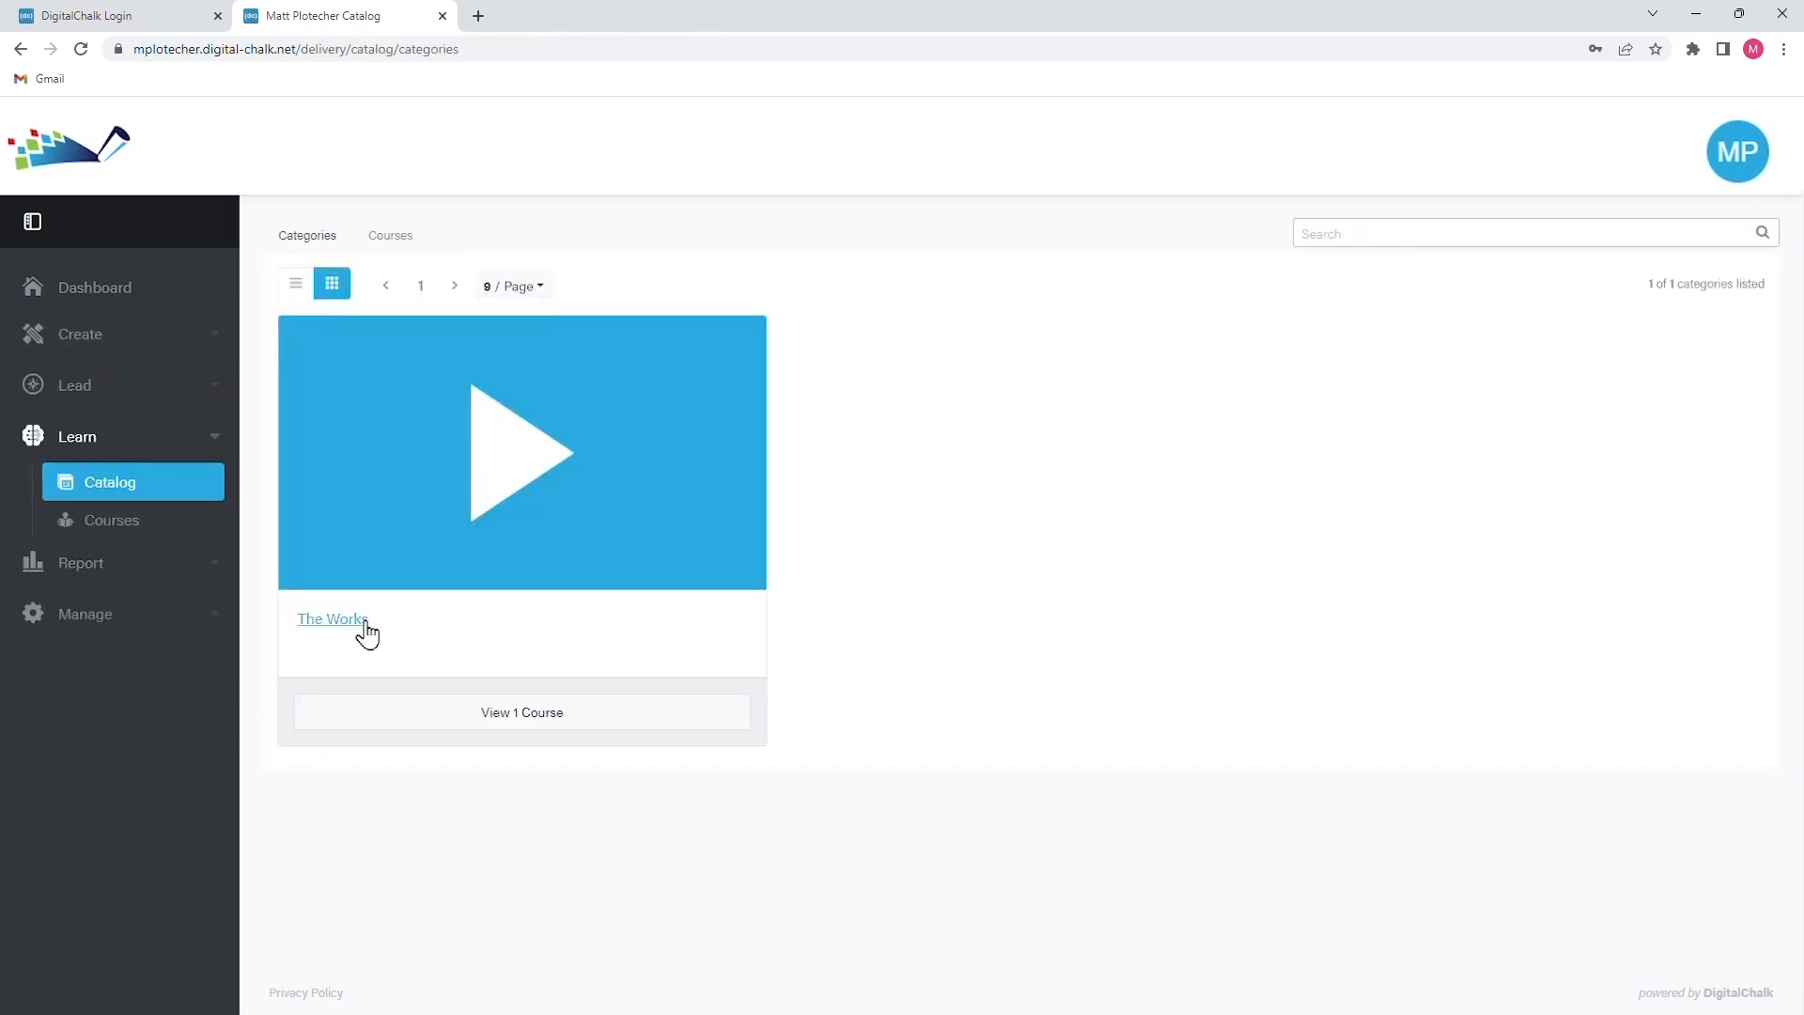
Reveal The Works category's single course, The Ultimate, at $25.00 with add-to-cart
{"action": "left_click", "coordinate": [327, 618]}
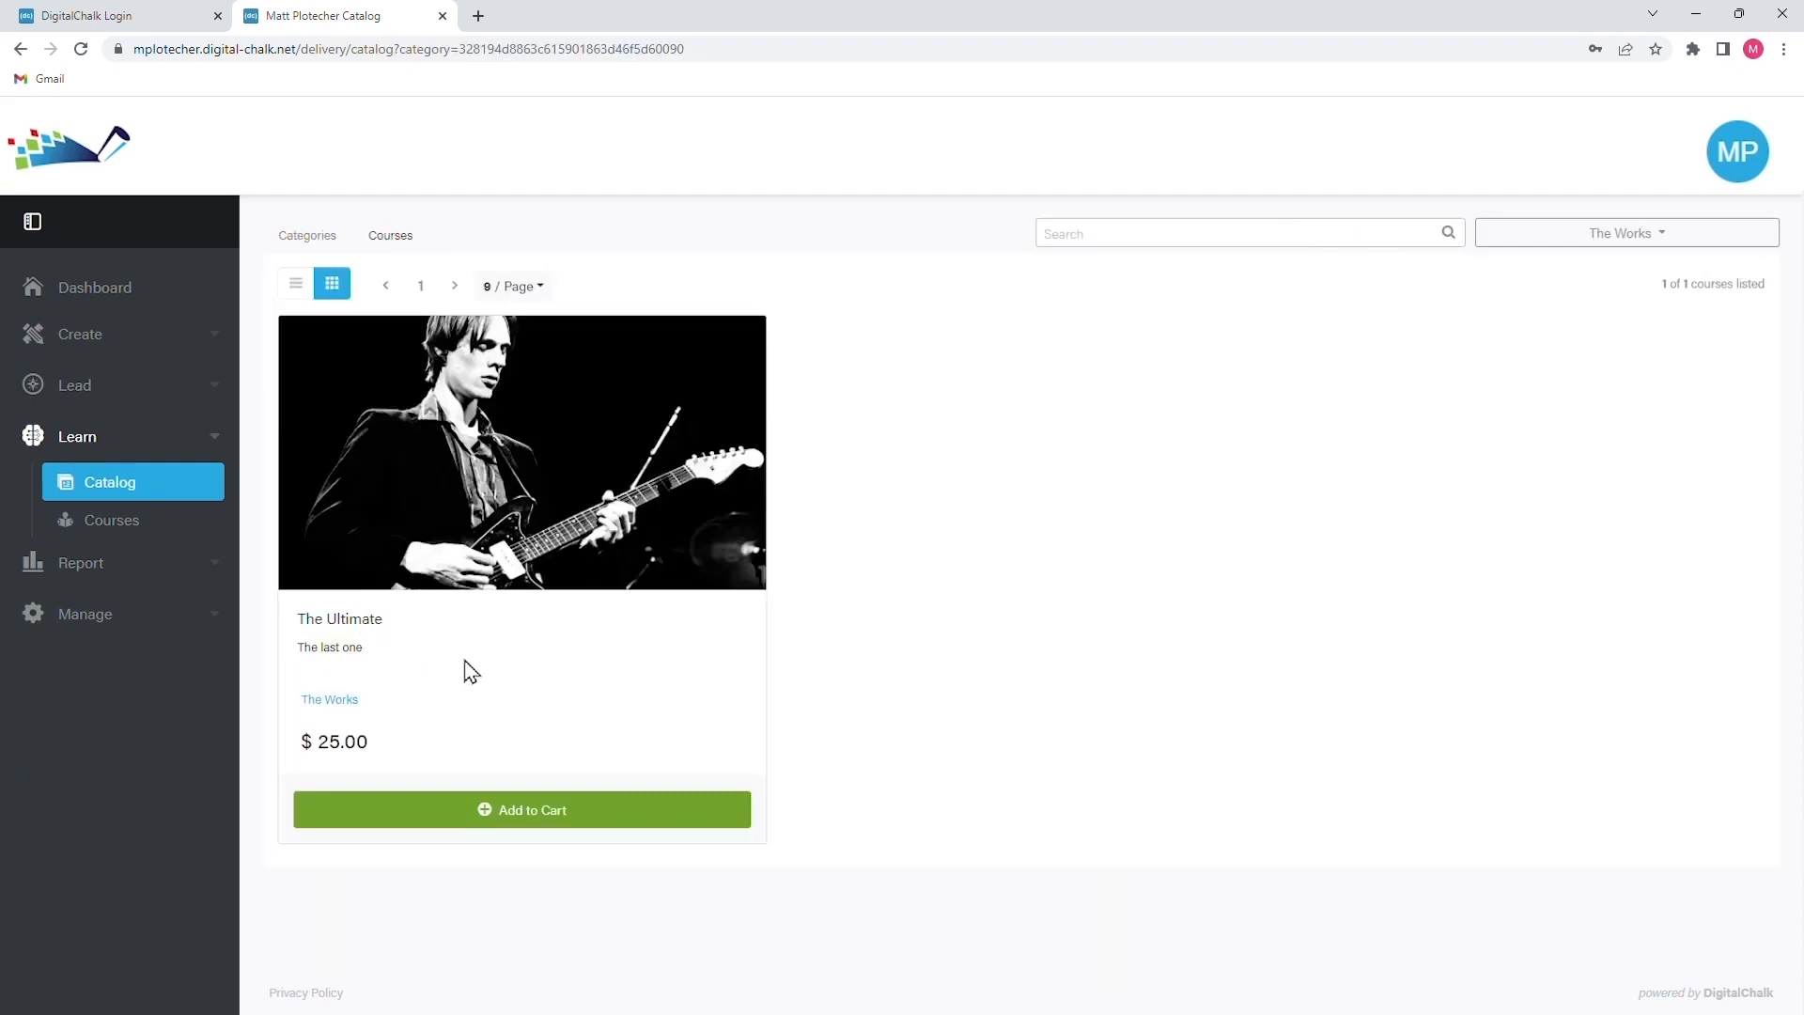